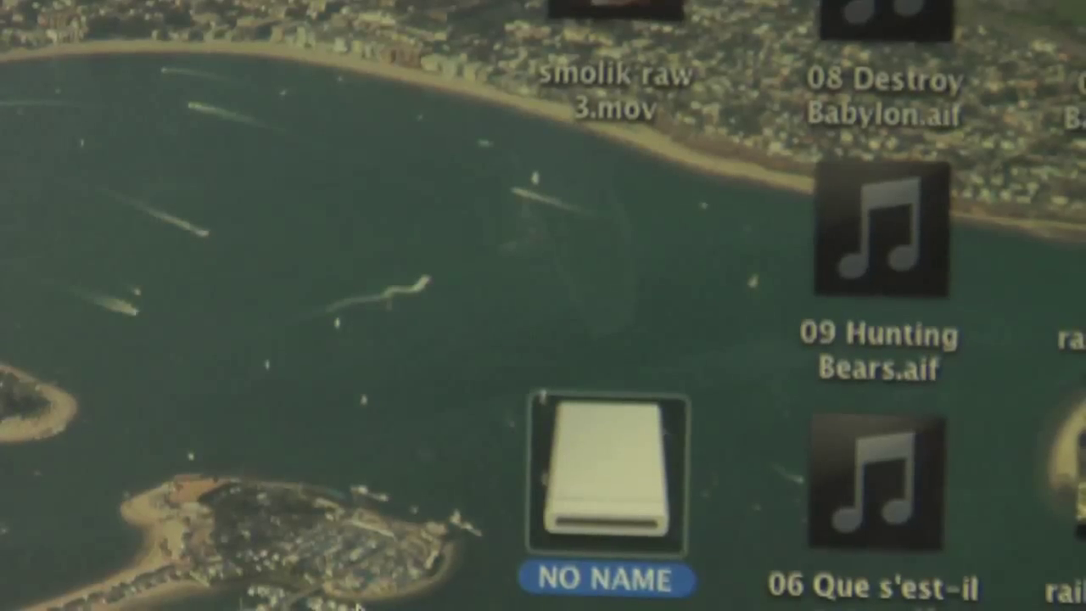
# - Open the NO NAME card and expand PRIVATE and PAVCN to reveal SCENE1.TXT
pyautogui.doubleClick(604, 475)
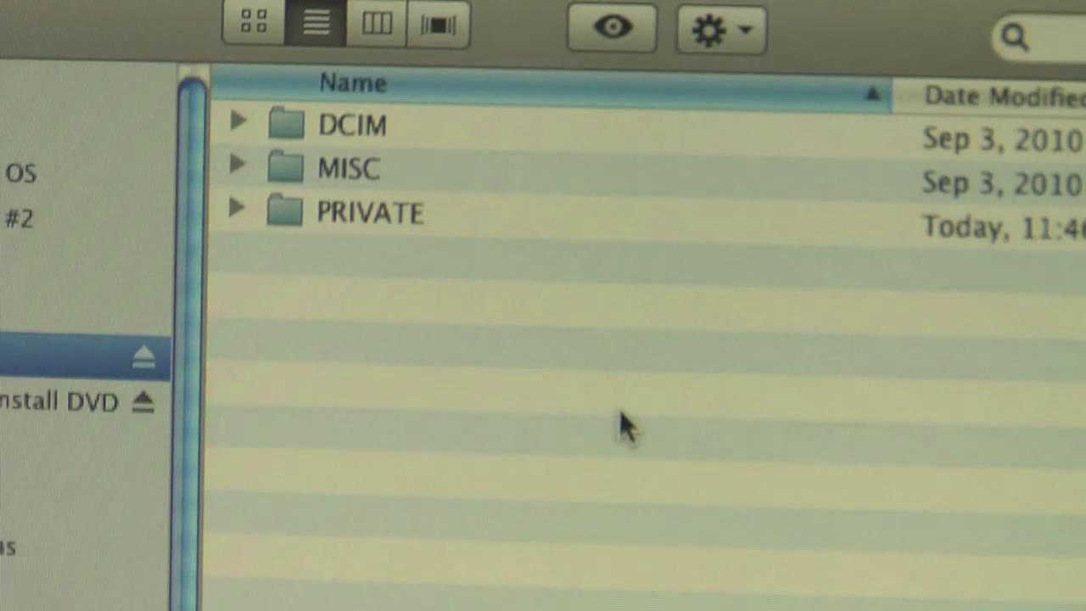
pyautogui.moveTo(212, 193)
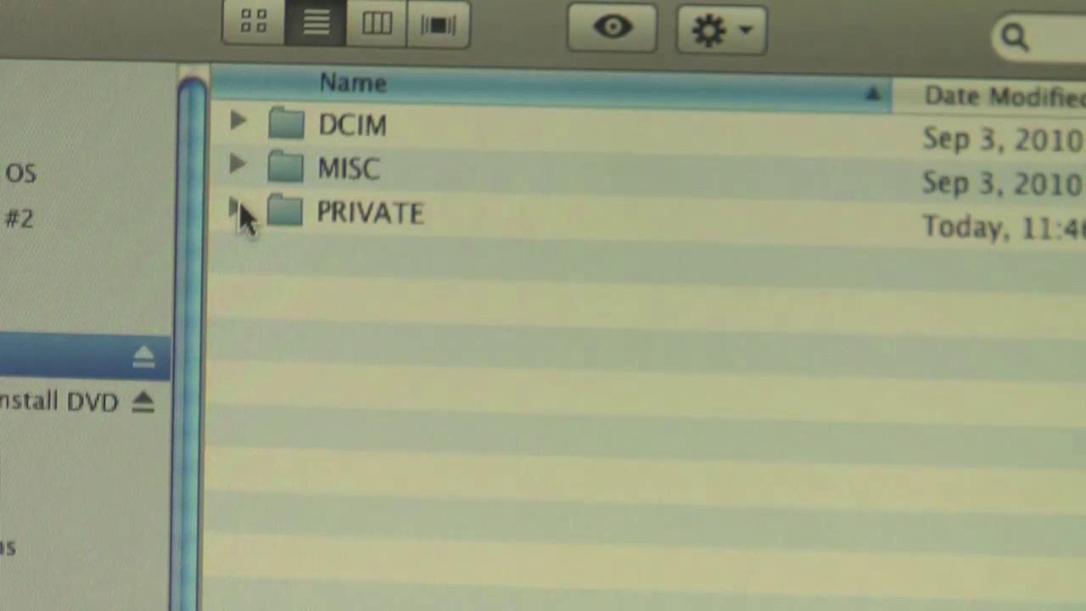
pyautogui.click(238, 214)
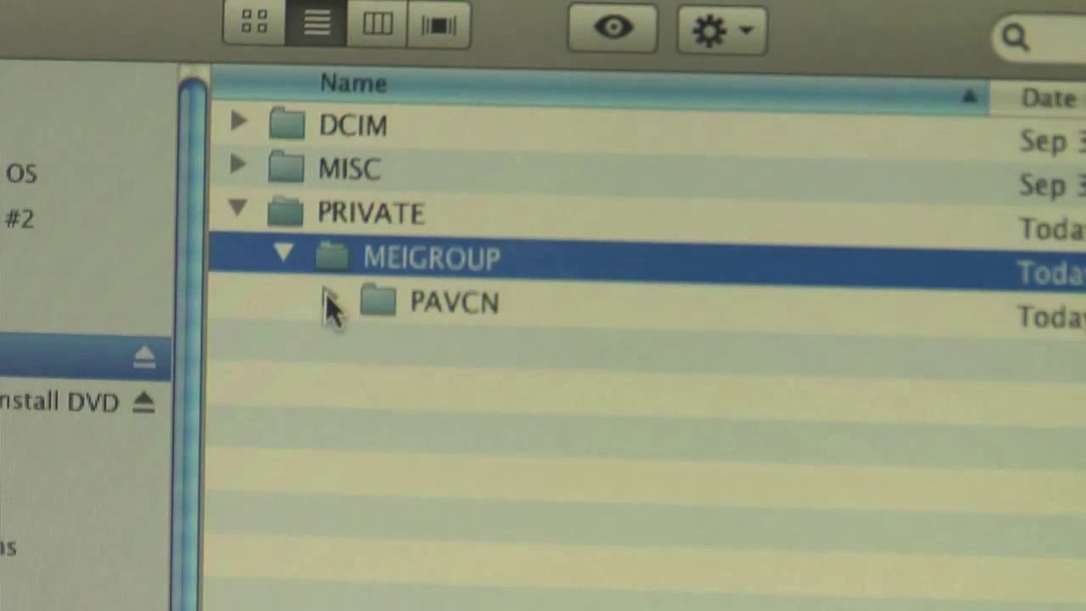
pyautogui.click(331, 302)
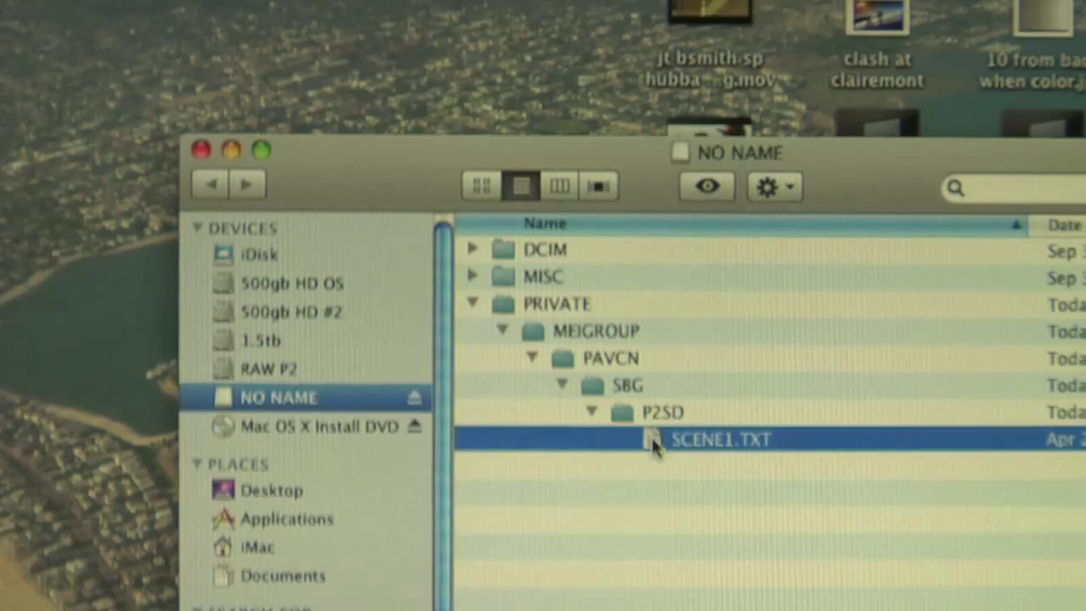
# - Open SCENE1.TXT in TextEdit and change the first scene's FRAME RATE from 0 to 1
pyautogui.doubleClick(725, 438)
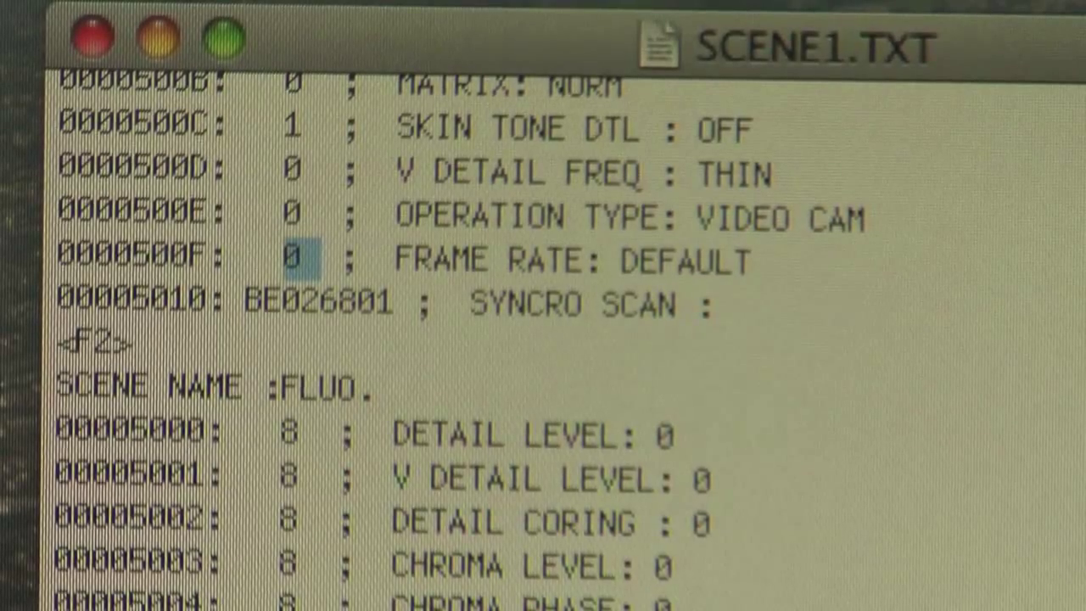
pyautogui.write('1')
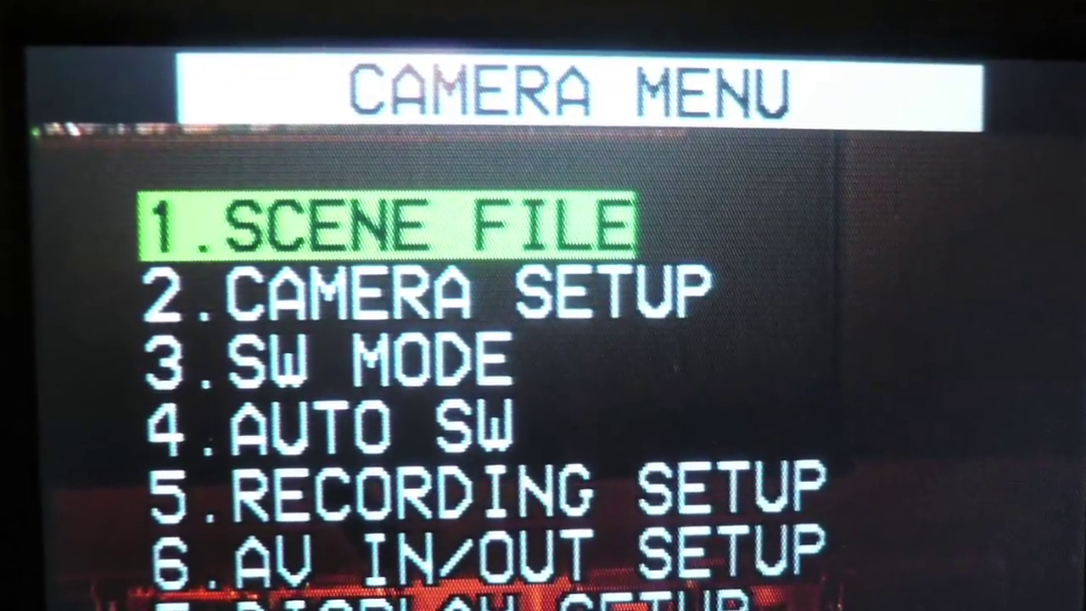
# - Review scene file F1: Film Cam, 2Frame frame rate, 180.0d syncro scan
pyautogui.click(381, 224)
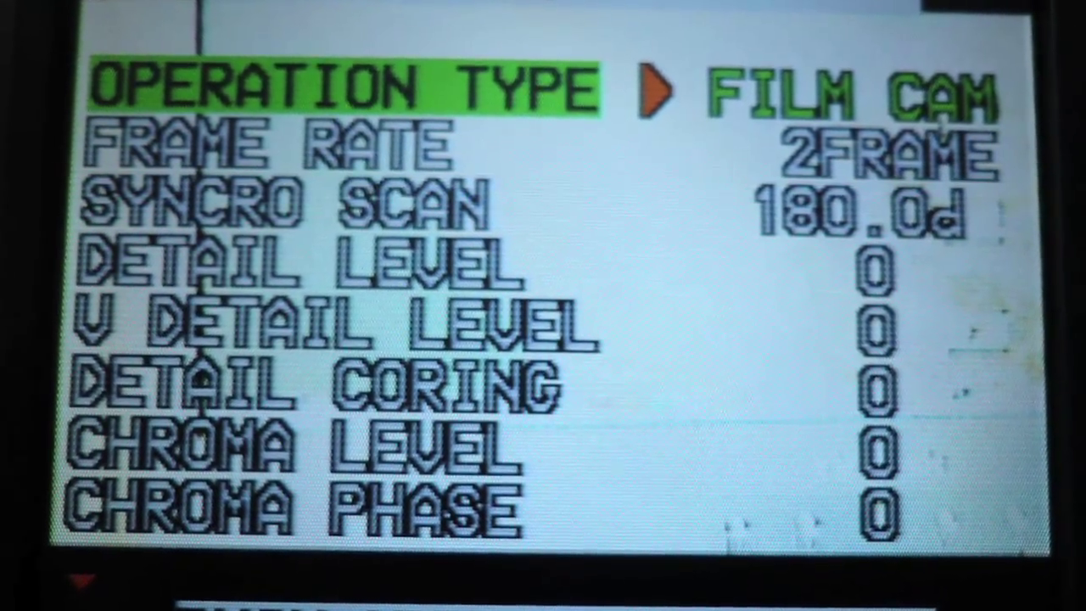
pyautogui.press('Down')
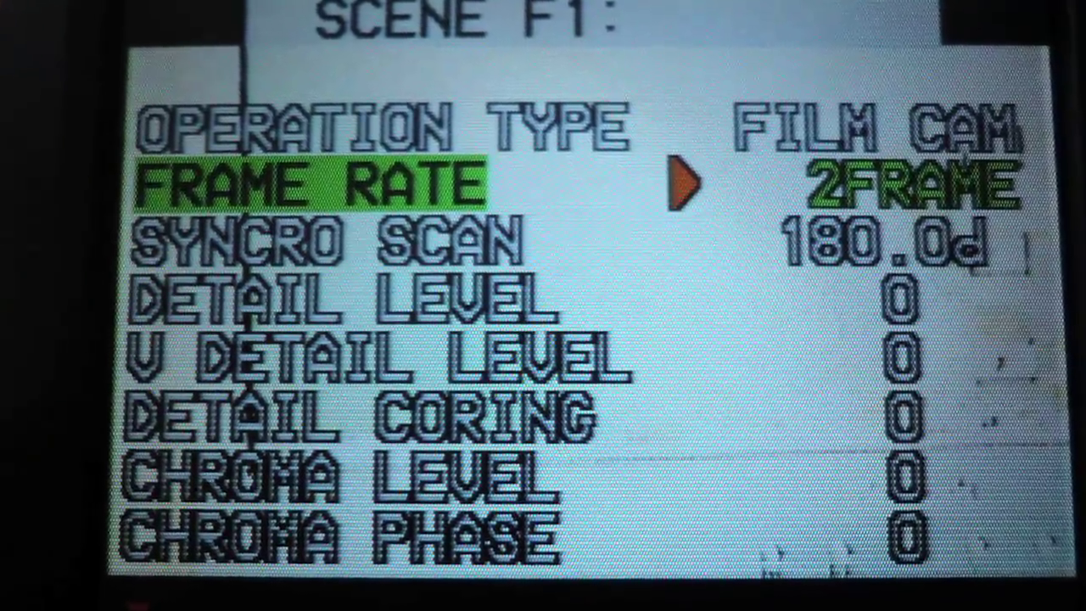
pyautogui.press('Down')
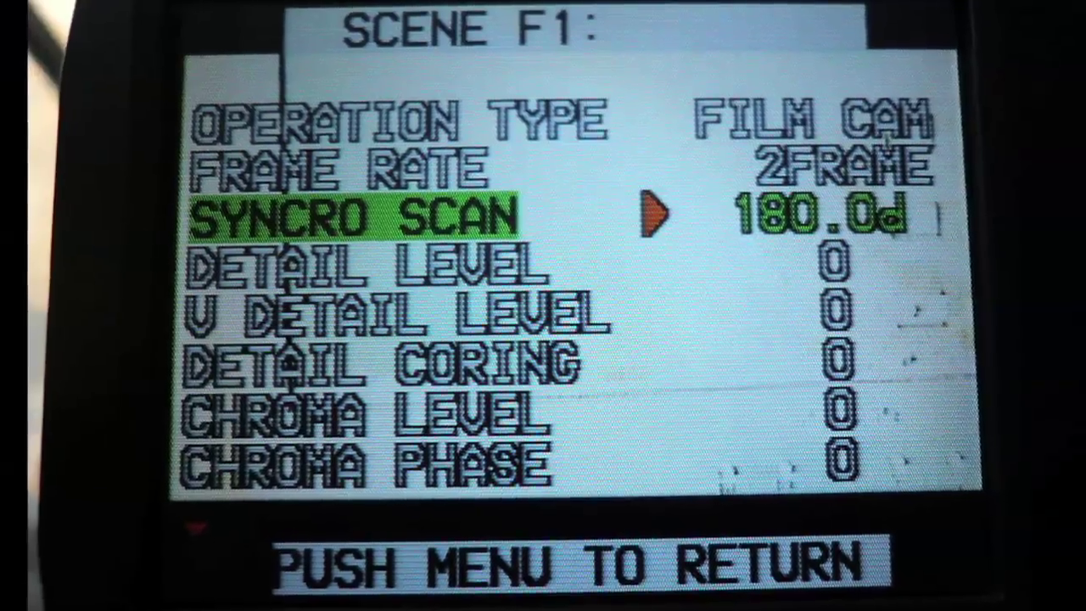